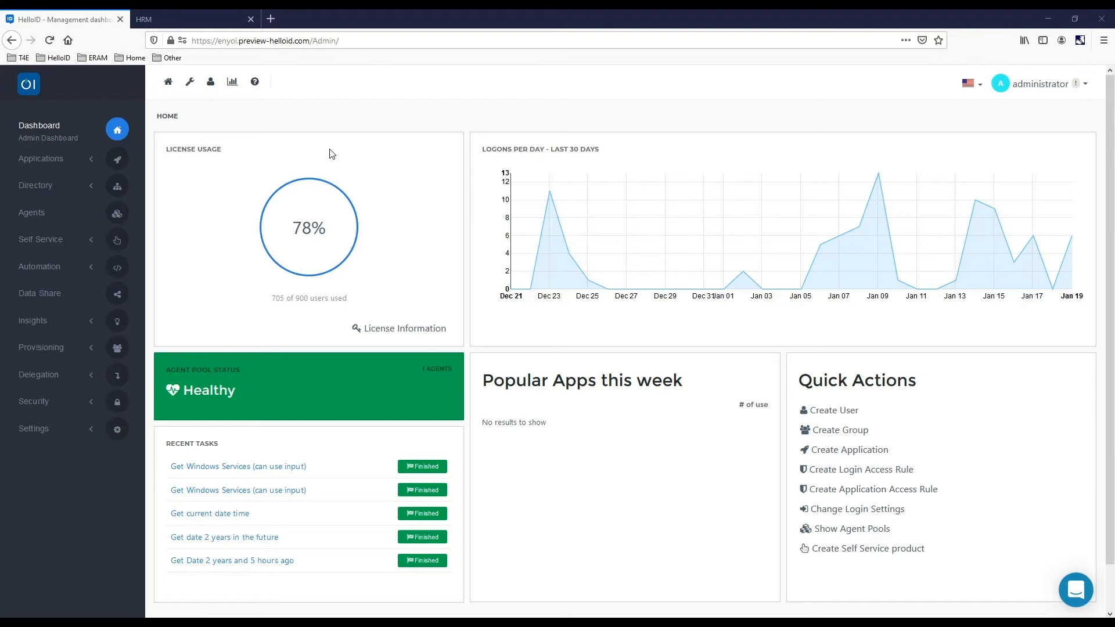
{"action": "mouse_move", "coordinate": [270, 203]}
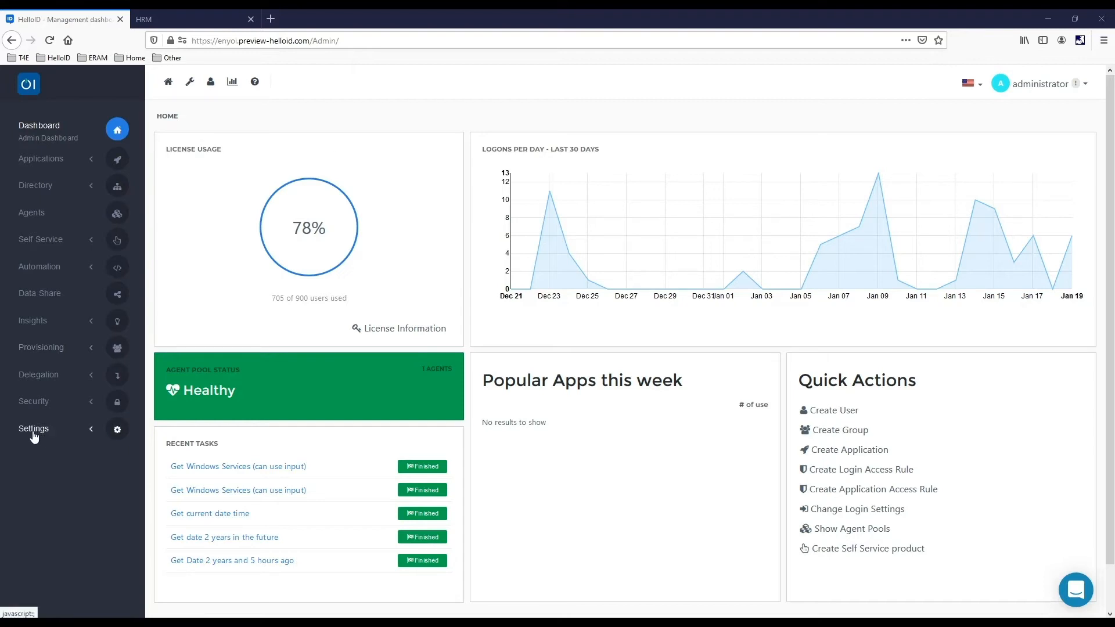
Step: Open 2FA Management under the Security section of the sidebar
{"action": "left_click", "coordinate": [34, 401]}
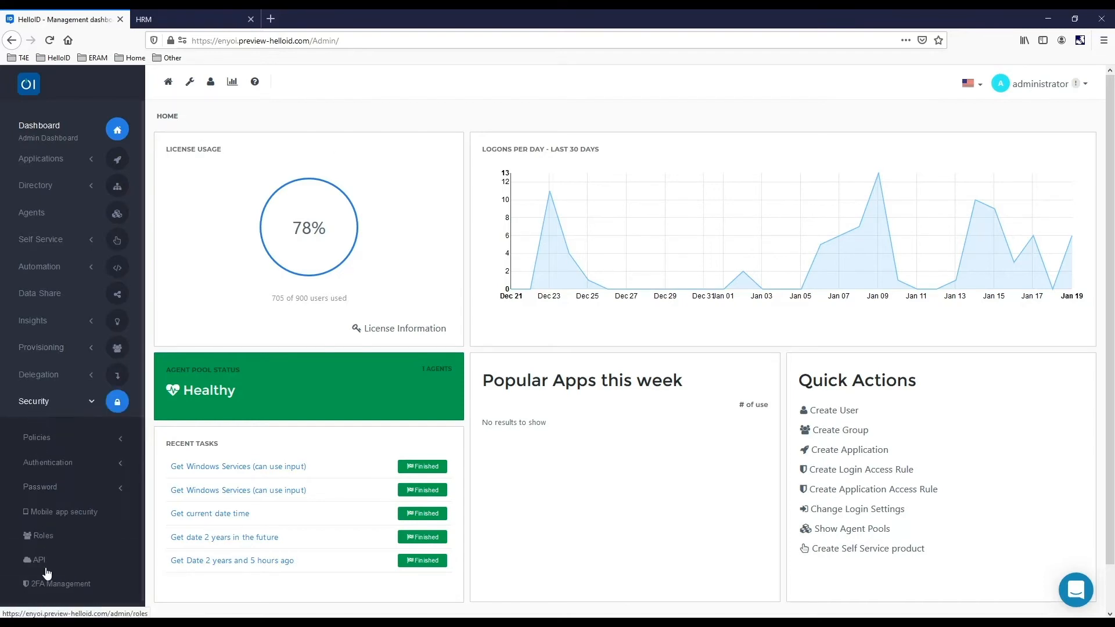
{"action": "left_click", "coordinate": [61, 583]}
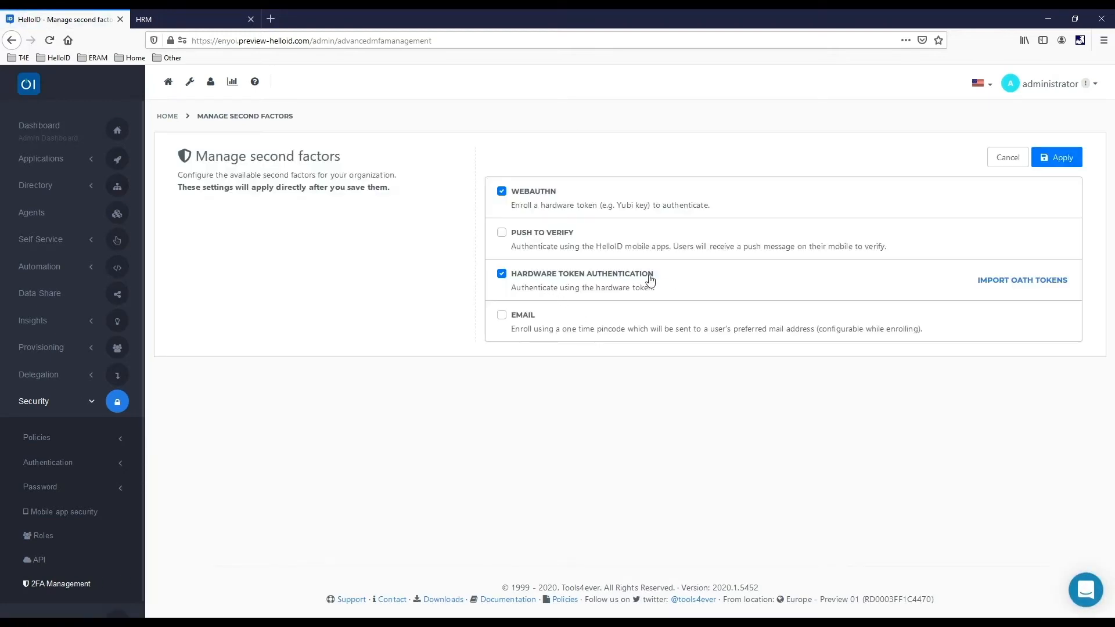
{"action": "mouse_move", "coordinate": [1014, 290]}
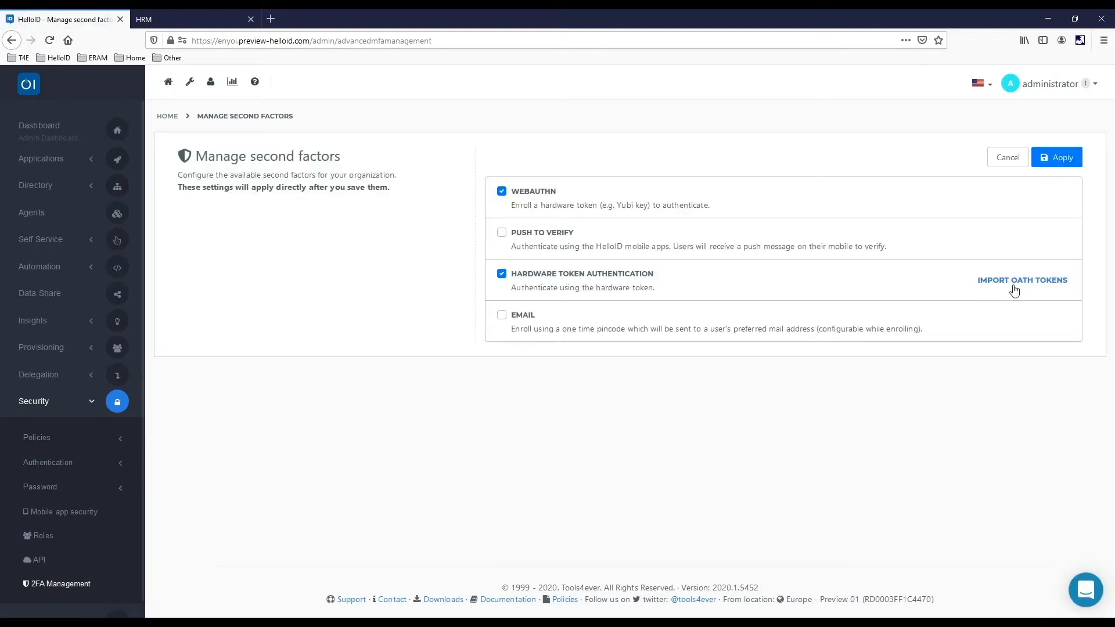
{"action": "mouse_move", "coordinate": [1015, 291]}
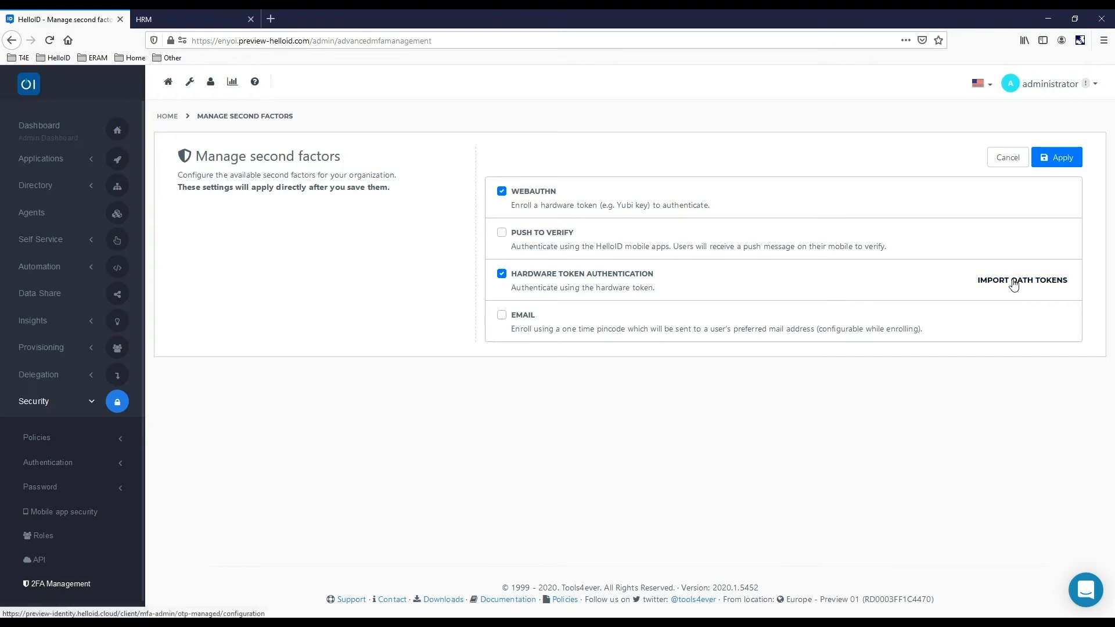
Step: Open the OATH token import list for Hardware Token Authentication
{"action": "left_click", "coordinate": [1022, 280]}
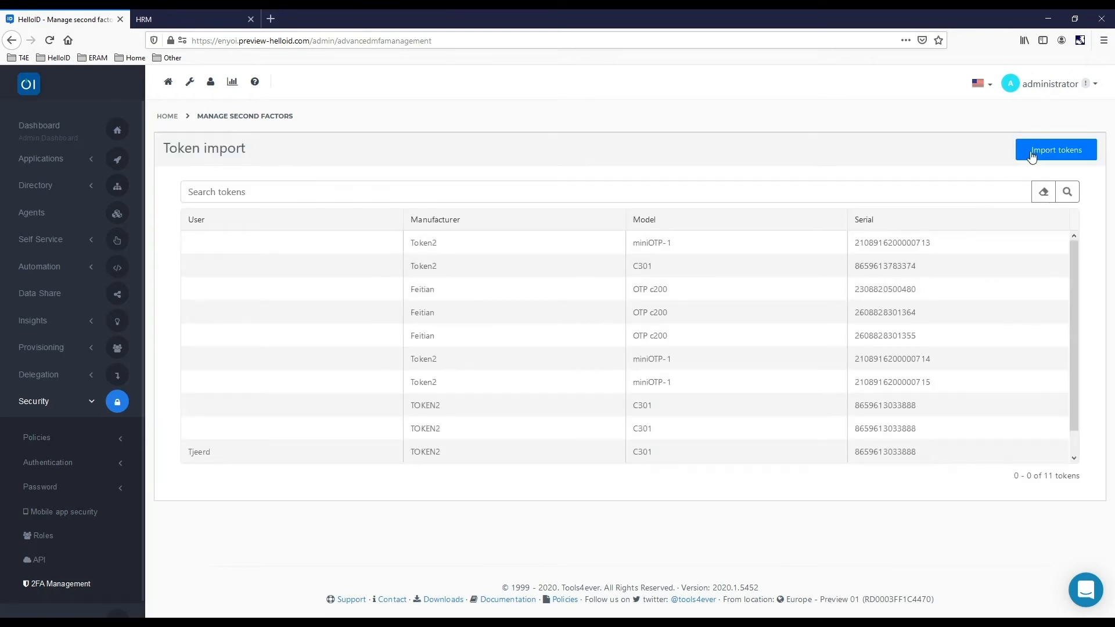
Step: Review OAUTH-file.csv in Notepad, then upload it as the token import file
{"action": "left_click", "coordinate": [1056, 149]}
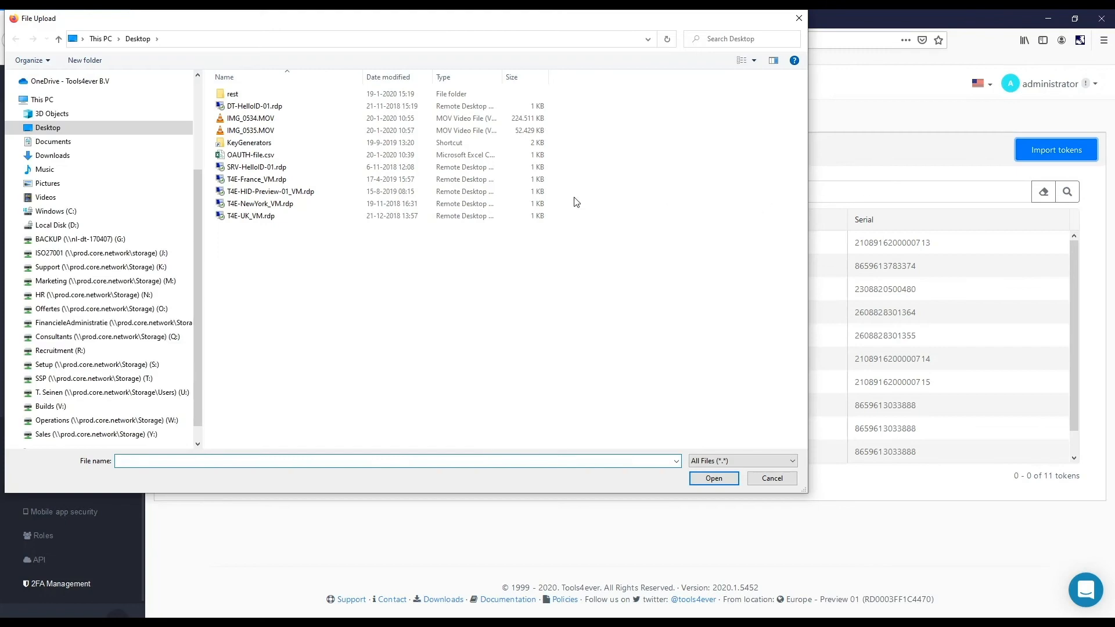
{"action": "right_click", "coordinate": [250, 155]}
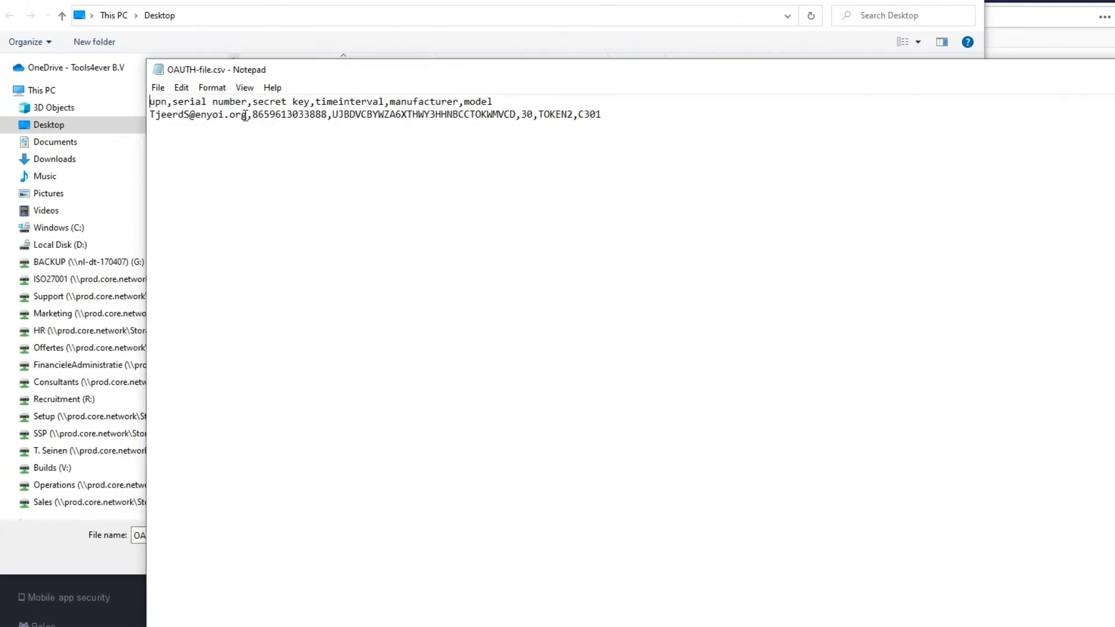
{"action": "double_click", "coordinate": [197, 115]}
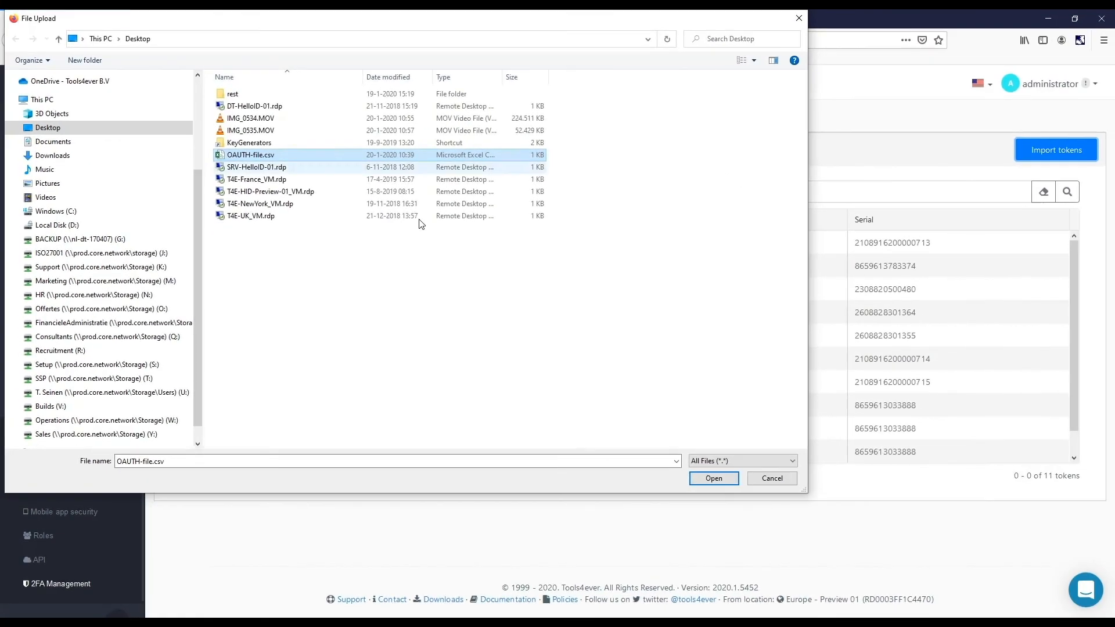
{"action": "left_click", "coordinate": [714, 478]}
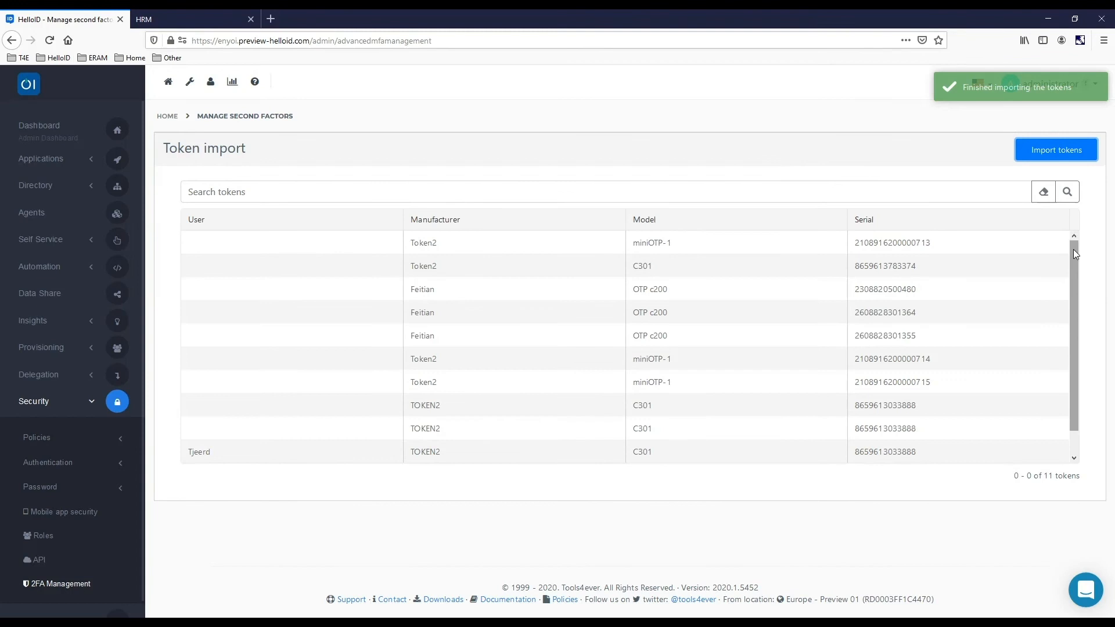
Step: Scroll to the last row showing the TOKEN2 C301 token assigned to the user
{"action": "scroll", "scroll_direction": "down", "scroll_amount": 3}
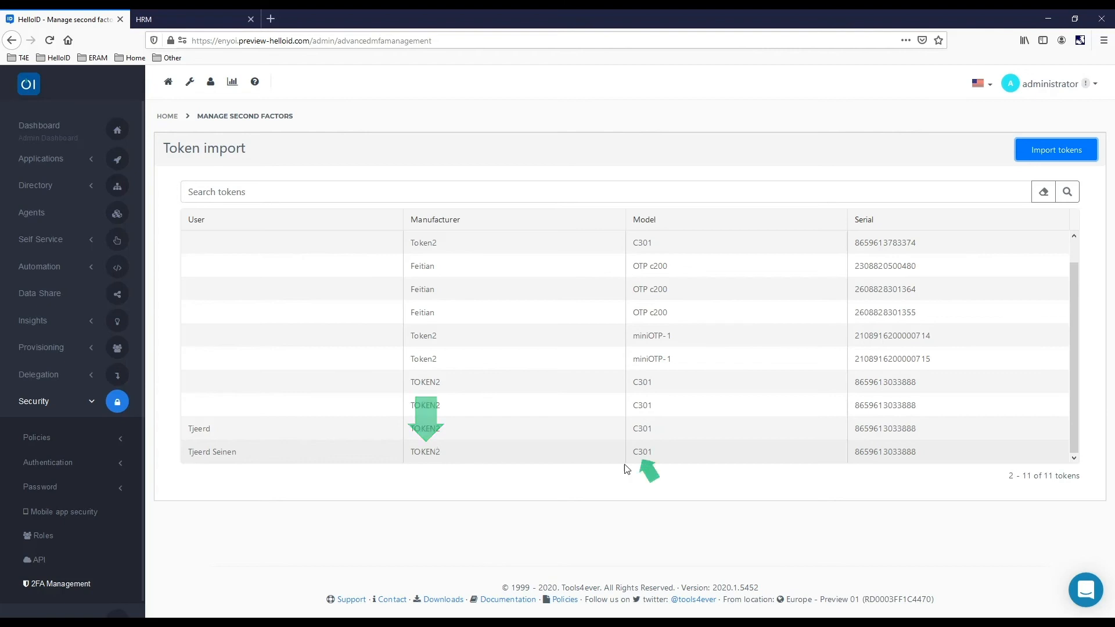
{"action": "double_click", "coordinate": [643, 452]}
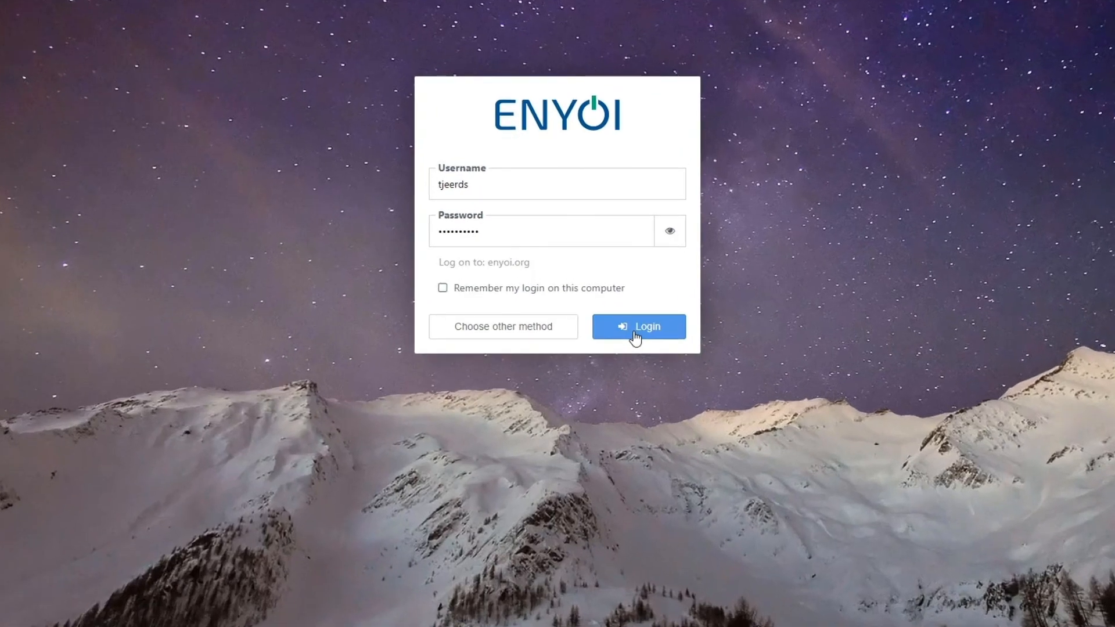
Step: Submit the filled-in username and password on the ENYOI login page
{"action": "left_click", "coordinate": [638, 327]}
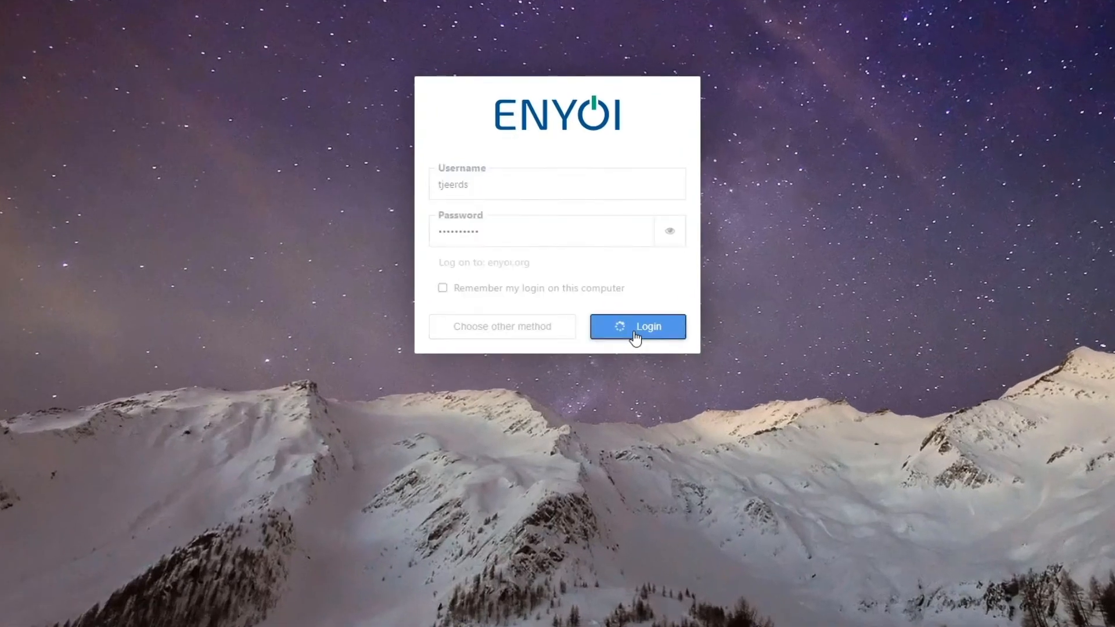
{"action": "left_click", "coordinate": [638, 327]}
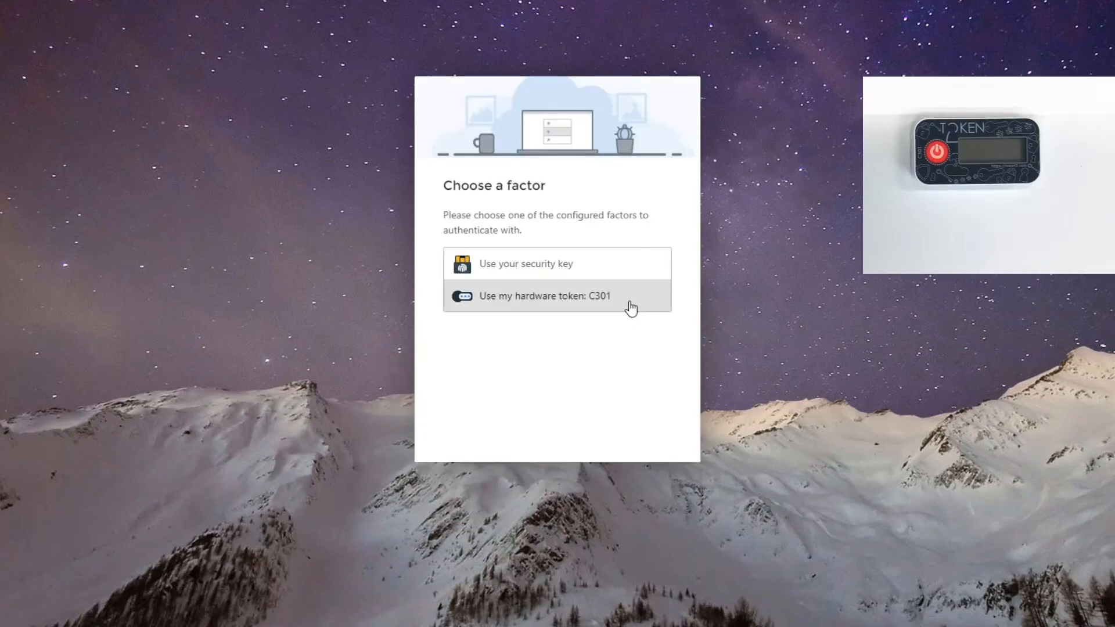
{"action": "left_click", "coordinate": [557, 296]}
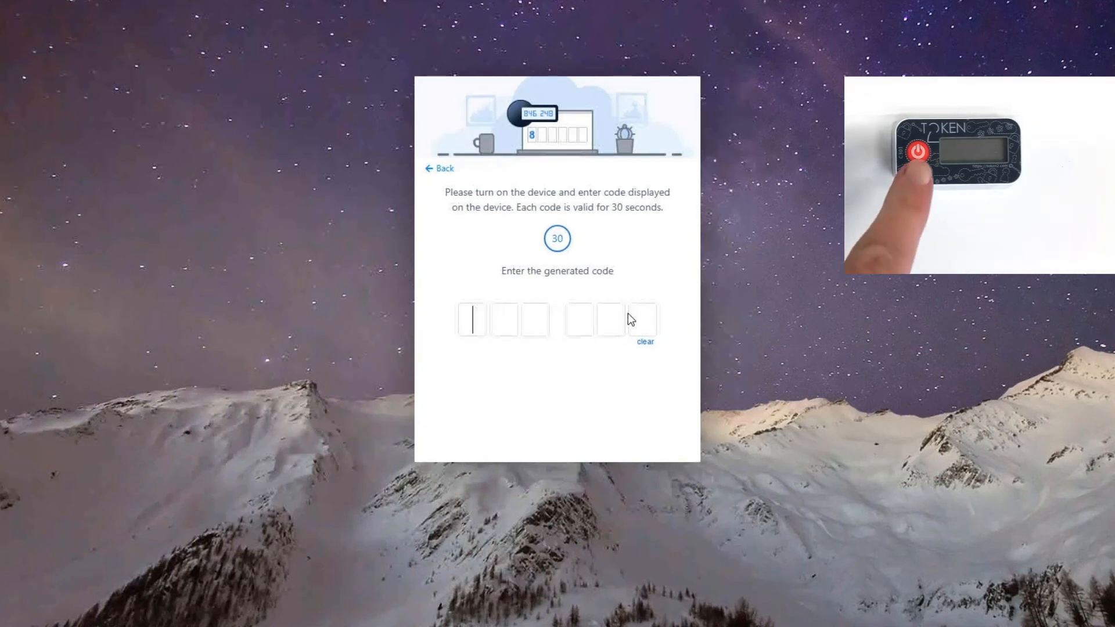
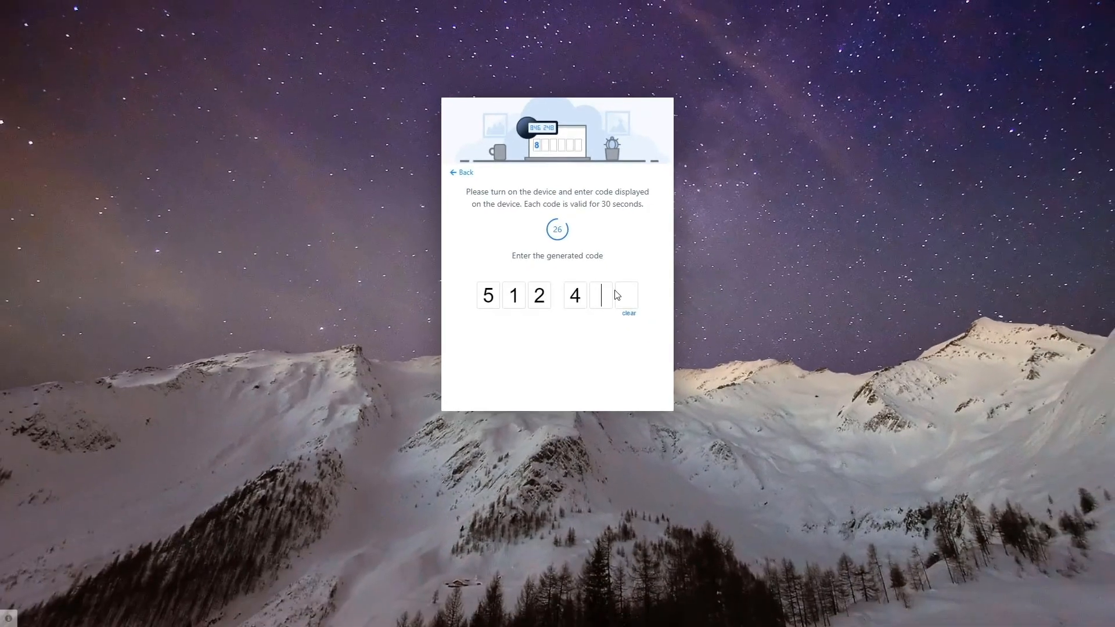